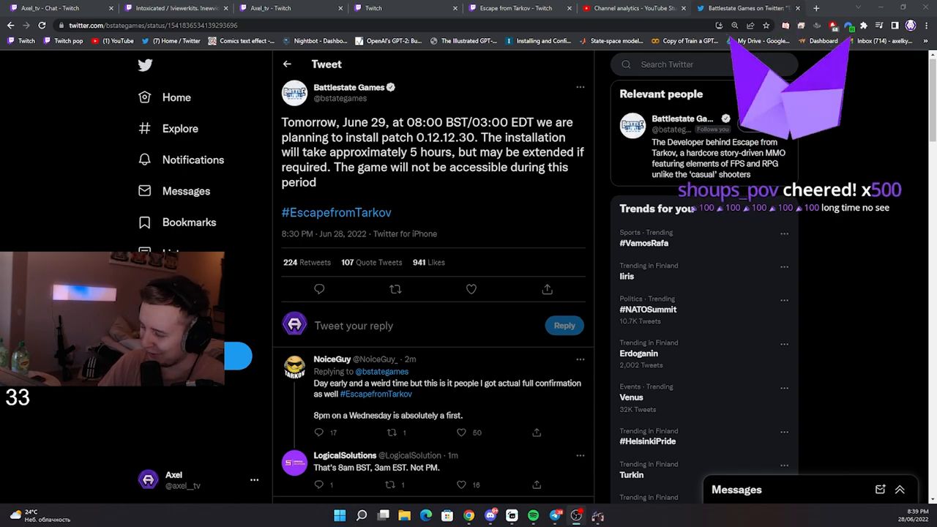
# - View the Battlestate Games patch tweet and bring up the launcher's matching server list
pyautogui.click(713, 129)
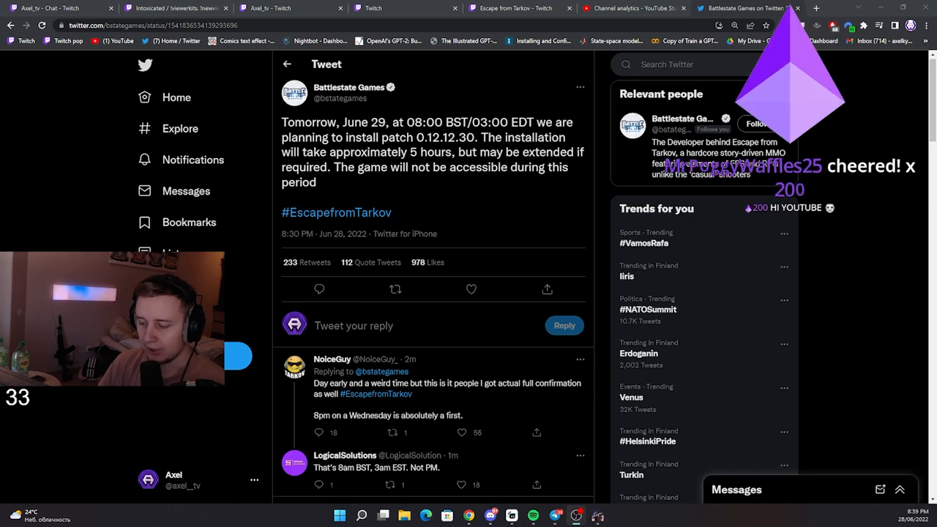
pyautogui.click(754, 123)
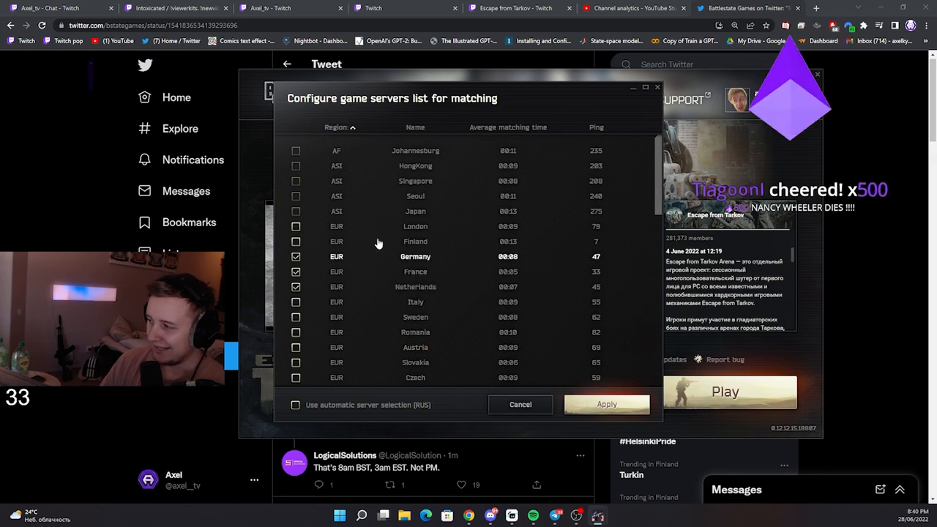
# - Clear the previous server choices so only France is checked, then scroll to Middle East, Oceania and Russian servers
pyautogui.scroll(-3)
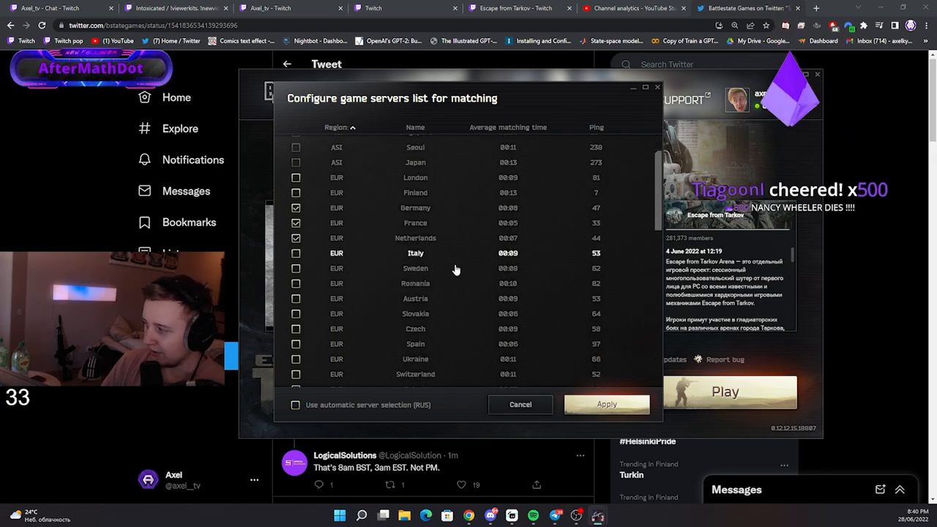
pyautogui.click(295, 283)
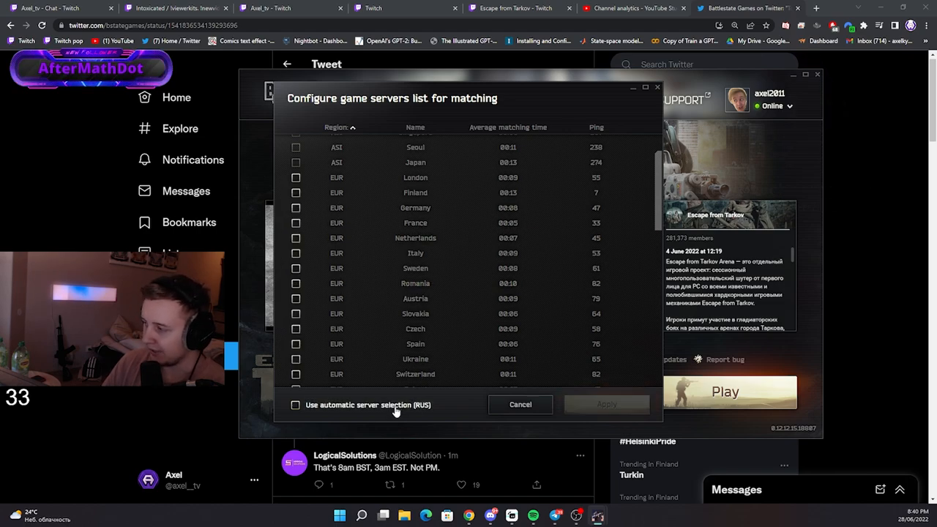
pyautogui.click(295, 223)
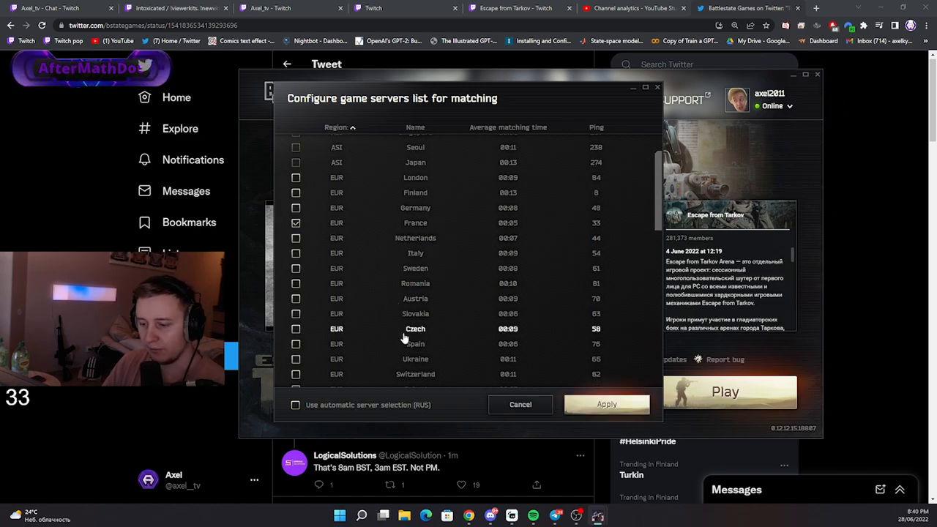
pyautogui.scroll(-3)
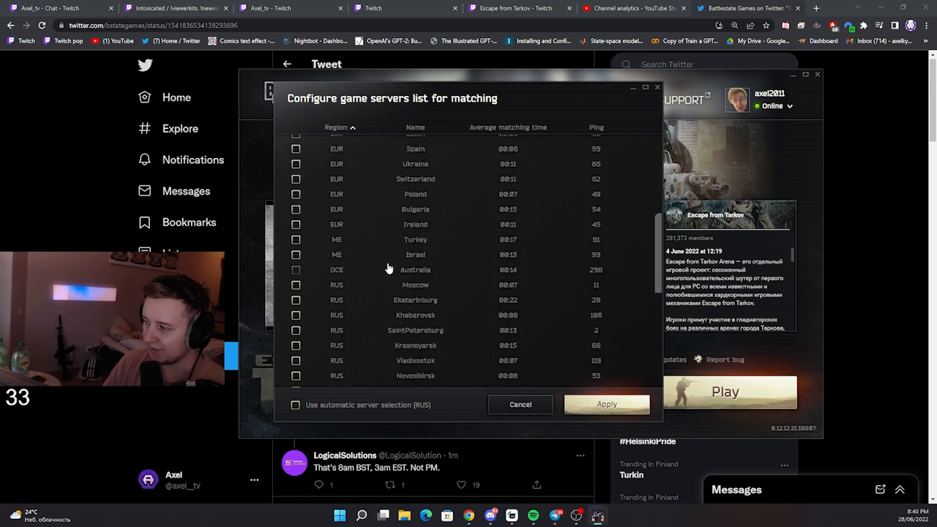